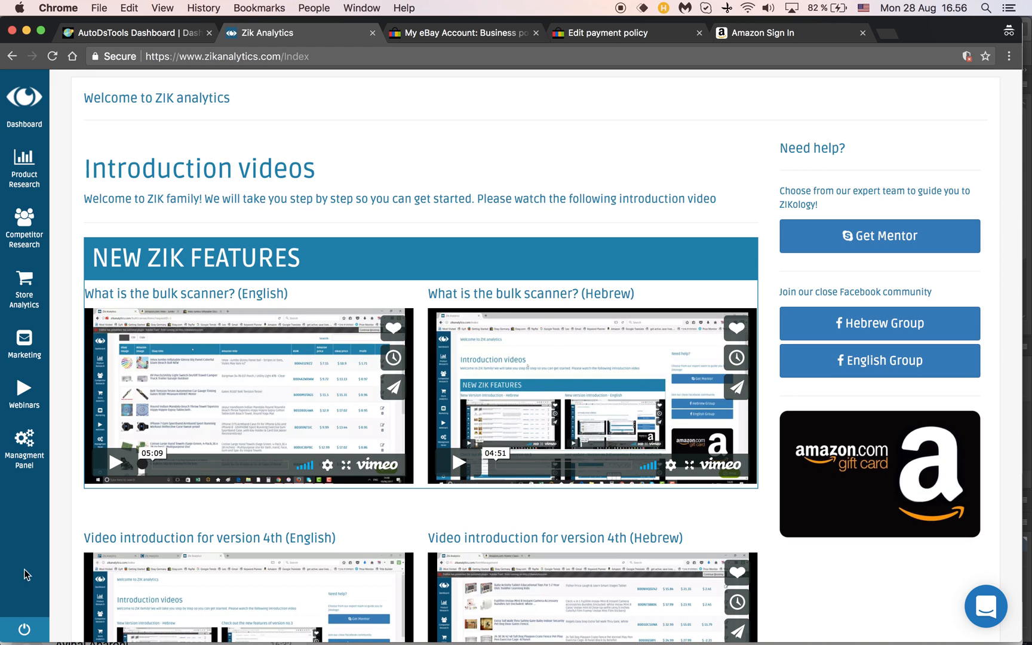
pyautogui.moveTo(66, 443)
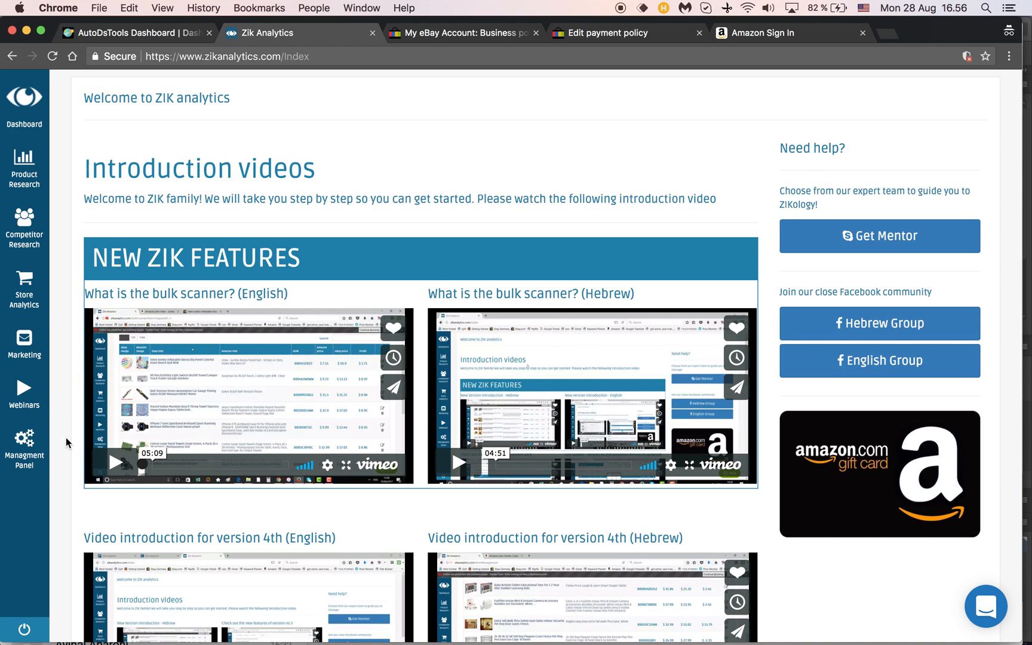
# Step: Go to My Settings and show the Amazon Integration tab with the empty AutoDS token form
pyautogui.click(24, 447)
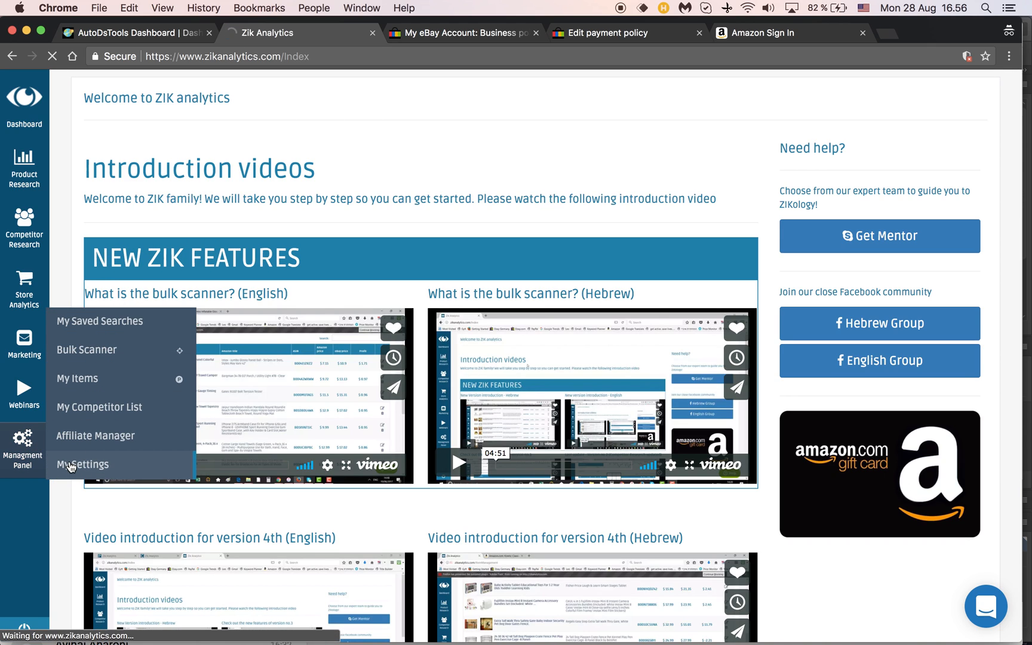
pyautogui.click(83, 464)
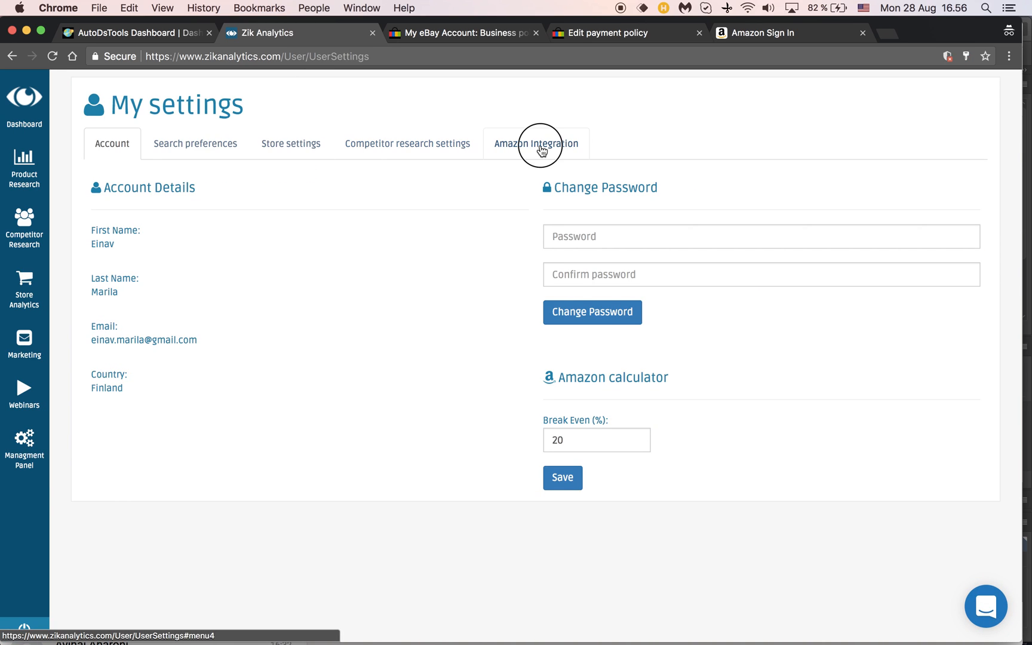
pyautogui.click(536, 143)
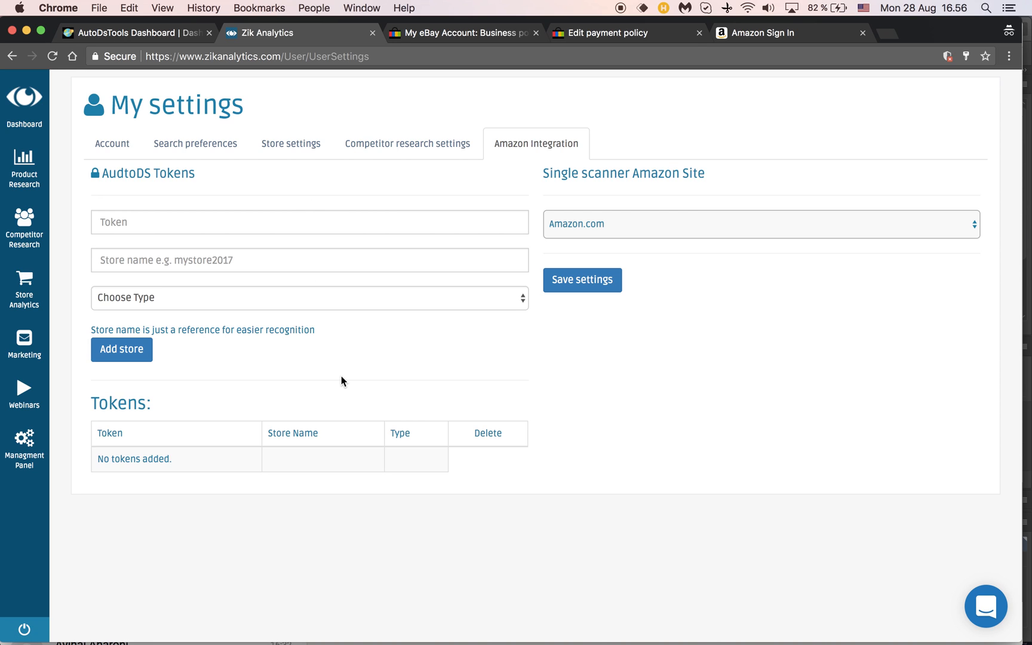
pyautogui.doubleClick(174, 173)
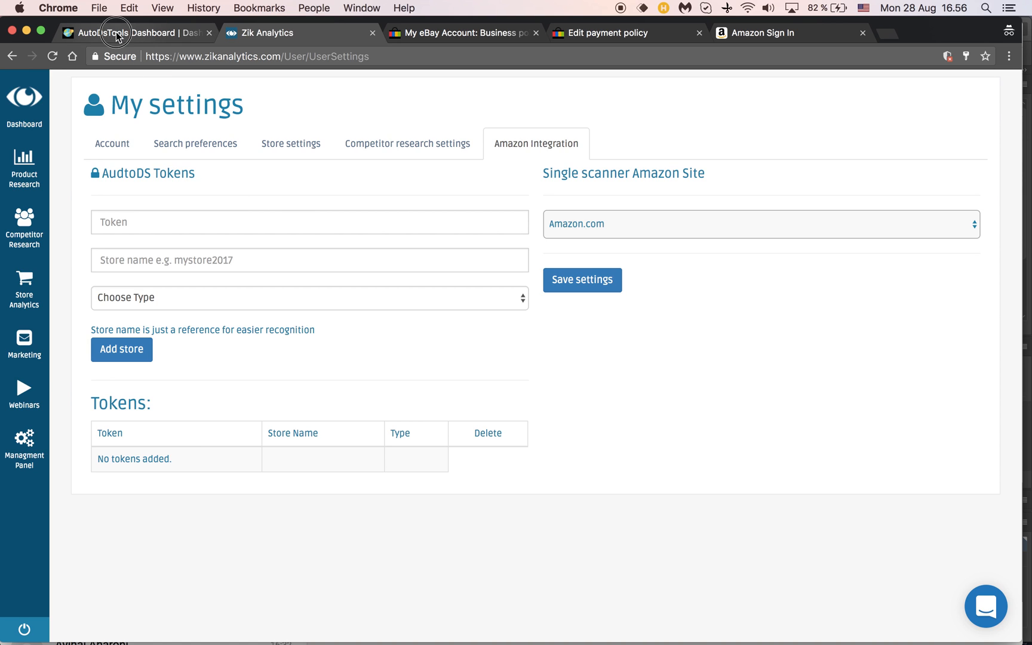
# Step: Open AutoDS Settings to show the anitsanche-7 store's token
pyautogui.click(131, 33)
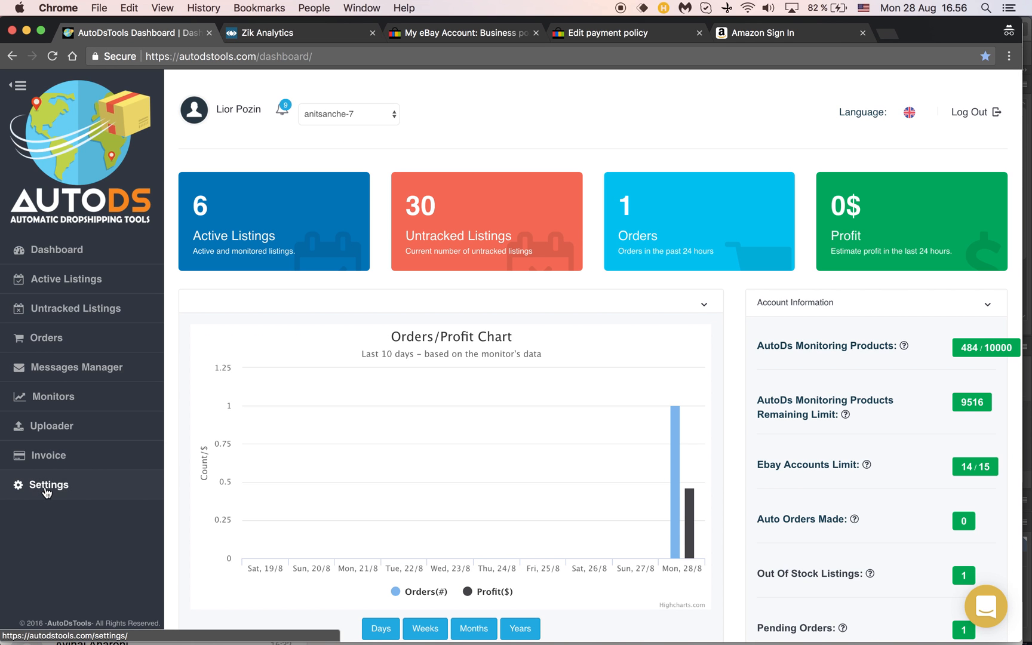
pyautogui.click(48, 484)
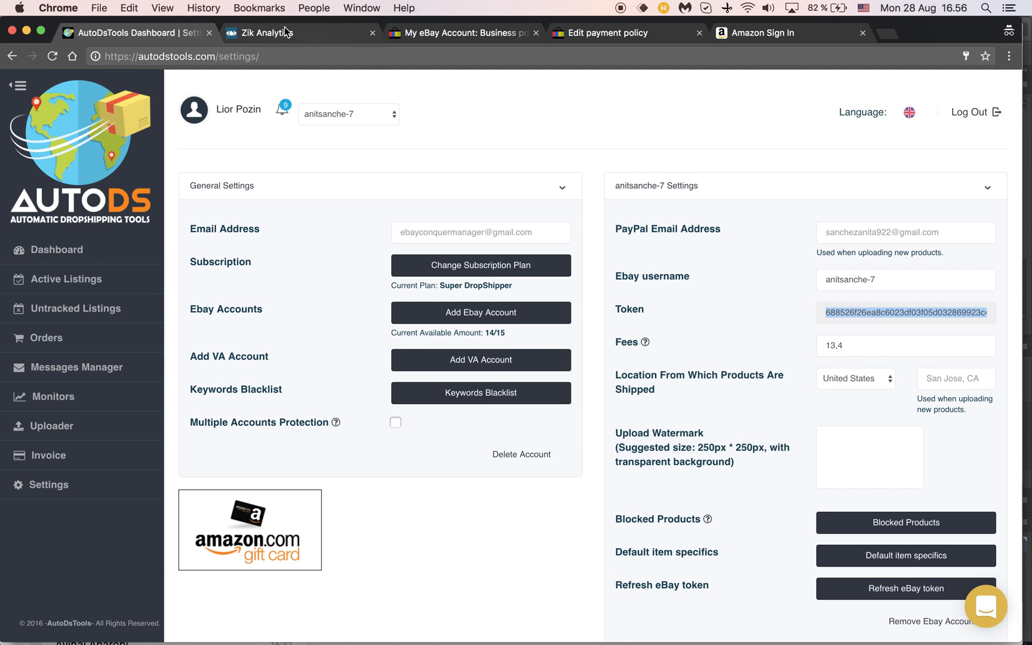
# Step: Paste the AutoDS token, name the store 'Test', set type Autods, and add it
pyautogui.click(266, 33)
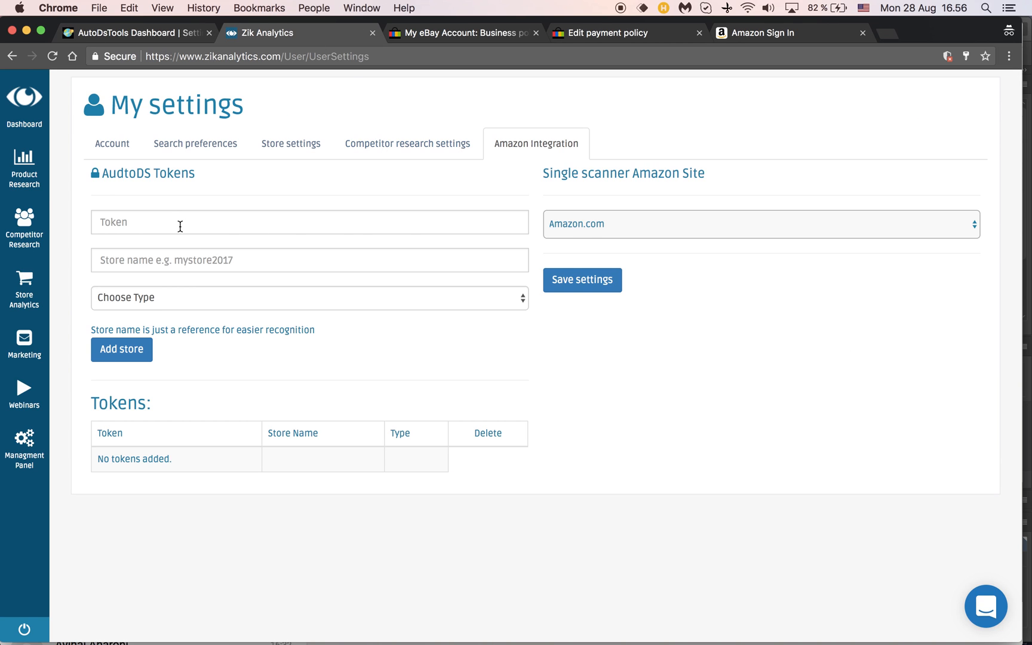
pyautogui.rightClick(179, 221)
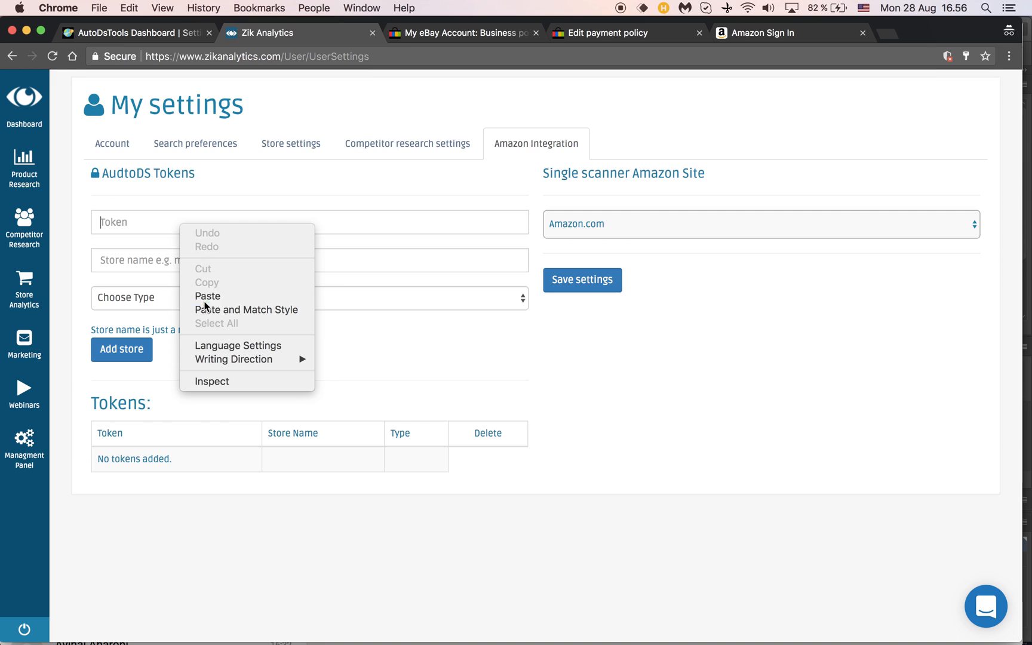
pyautogui.click(208, 296)
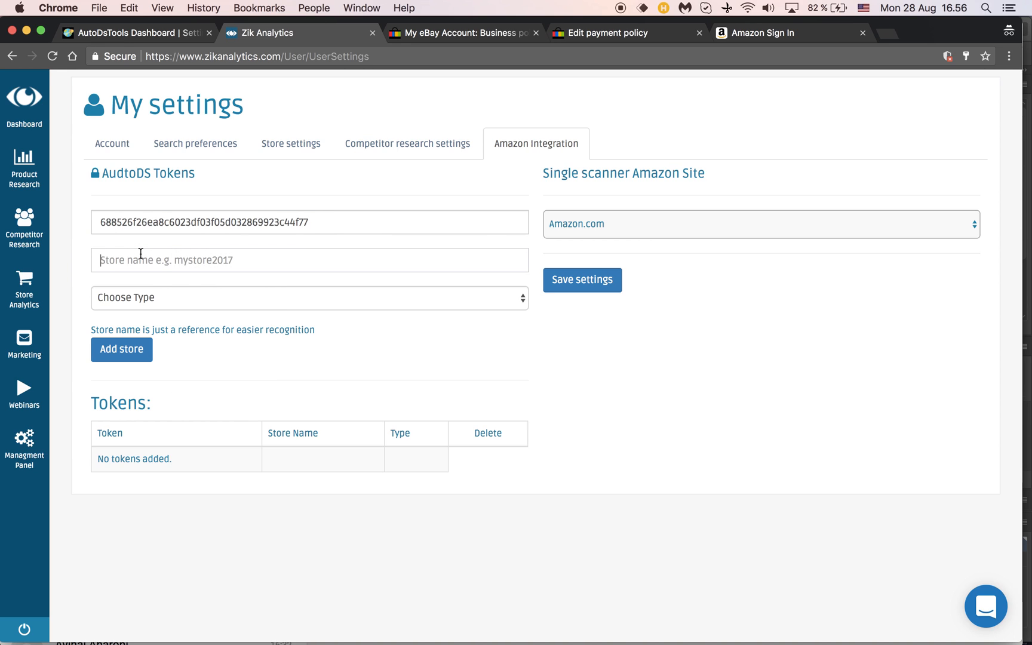
pyautogui.write('Test')
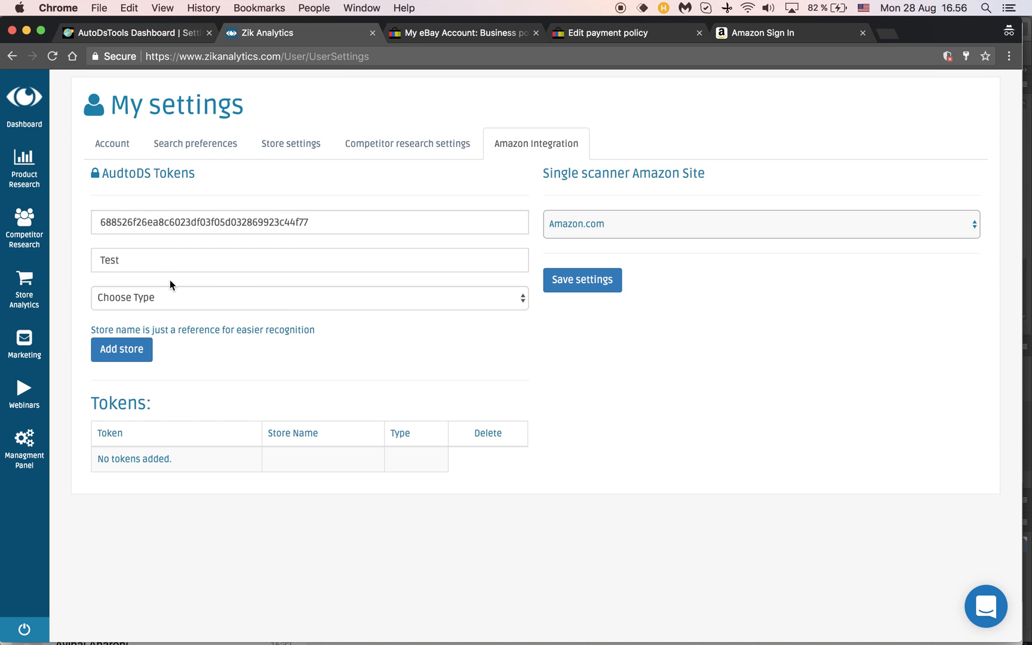
pyautogui.click(309, 297)
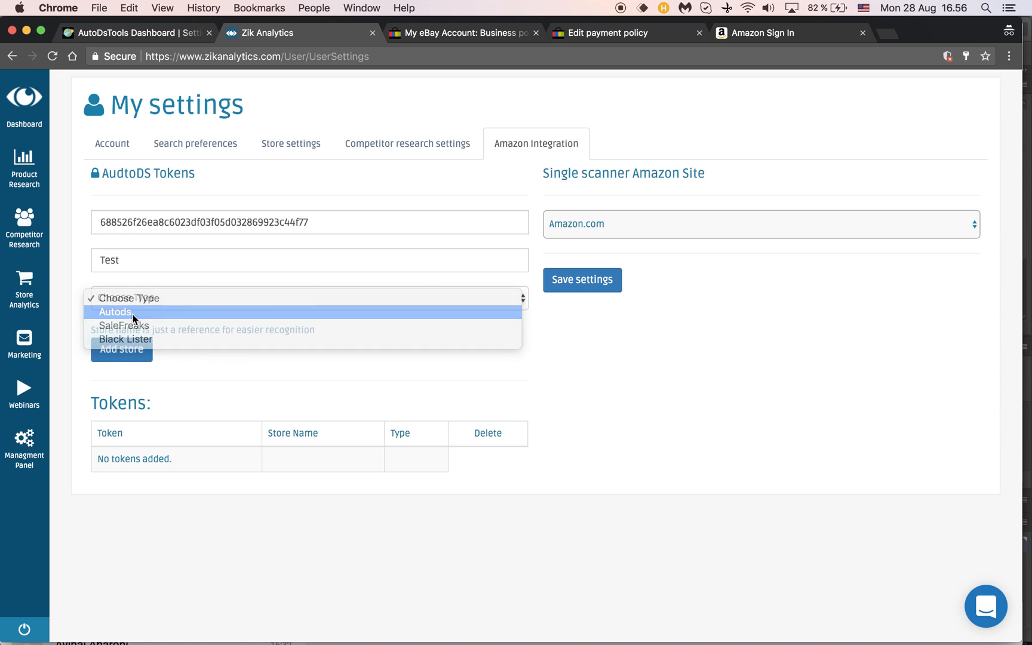
pyautogui.click(116, 311)
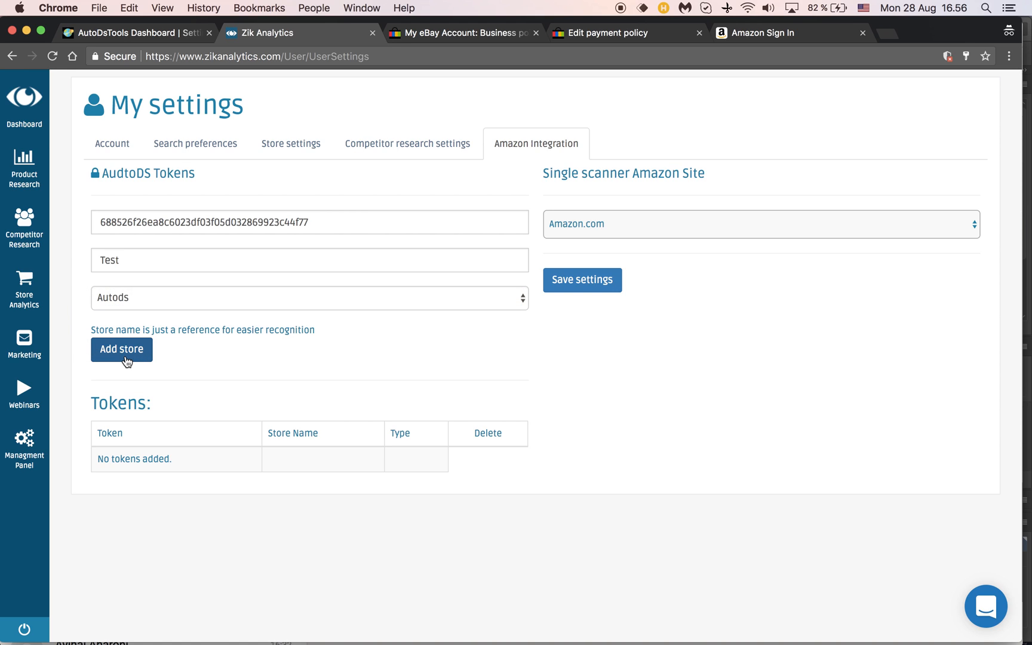
pyautogui.click(122, 349)
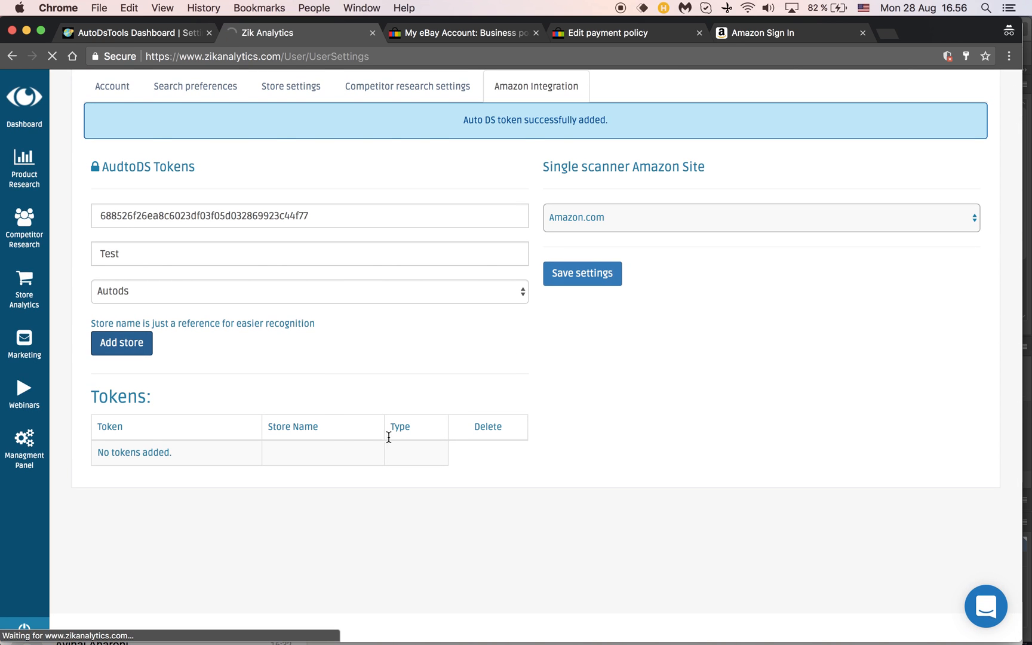
# Step: Show the Tokens table listing the 'Test' store with type Auto DS
pyautogui.click(111, 85)
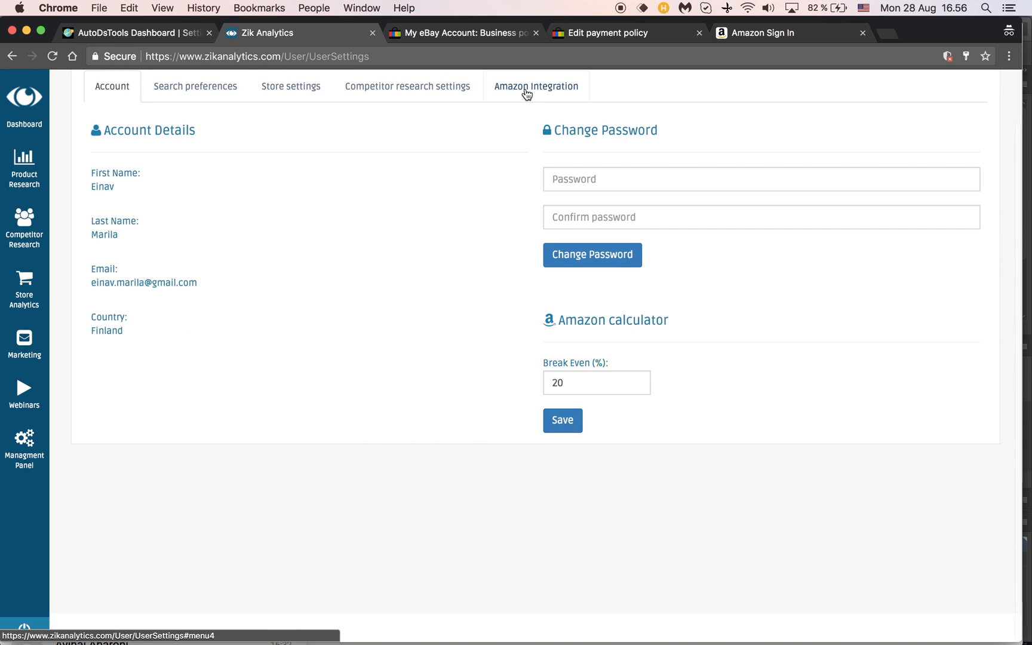
pyautogui.click(536, 85)
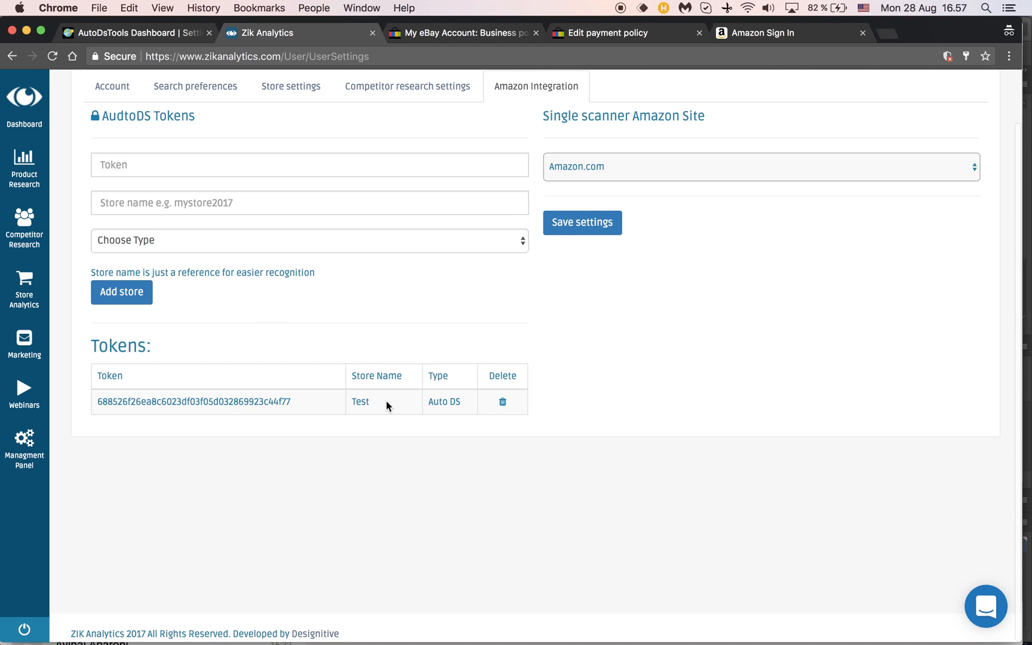
pyautogui.moveTo(364, 332)
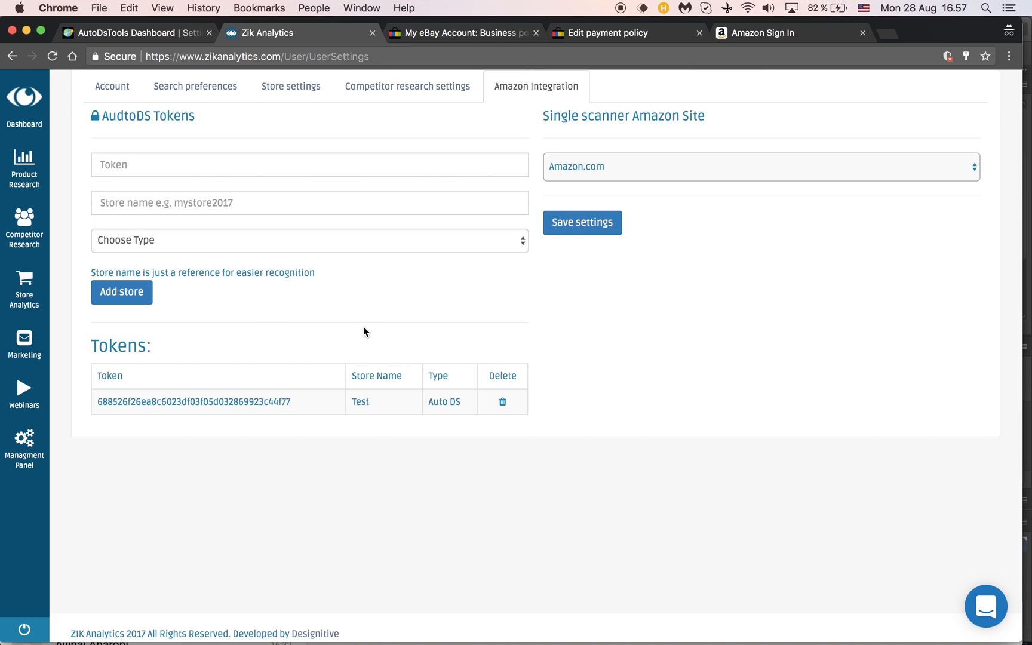
pyautogui.moveTo(389, 524)
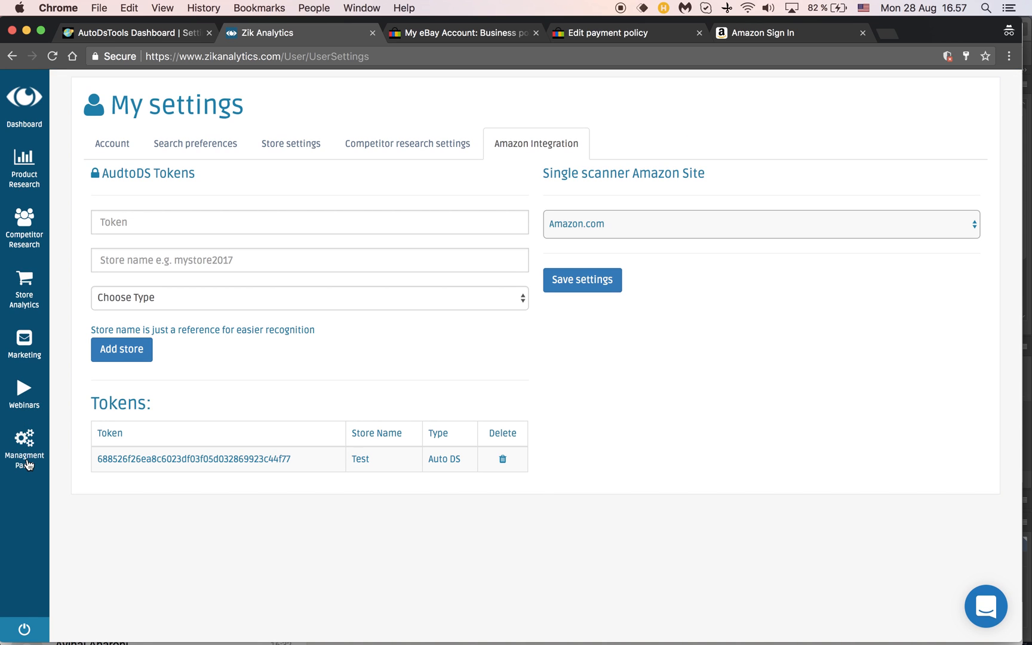
# Step: Open Single scanned items and upload them to the 'Test' store
pyautogui.click(25, 447)
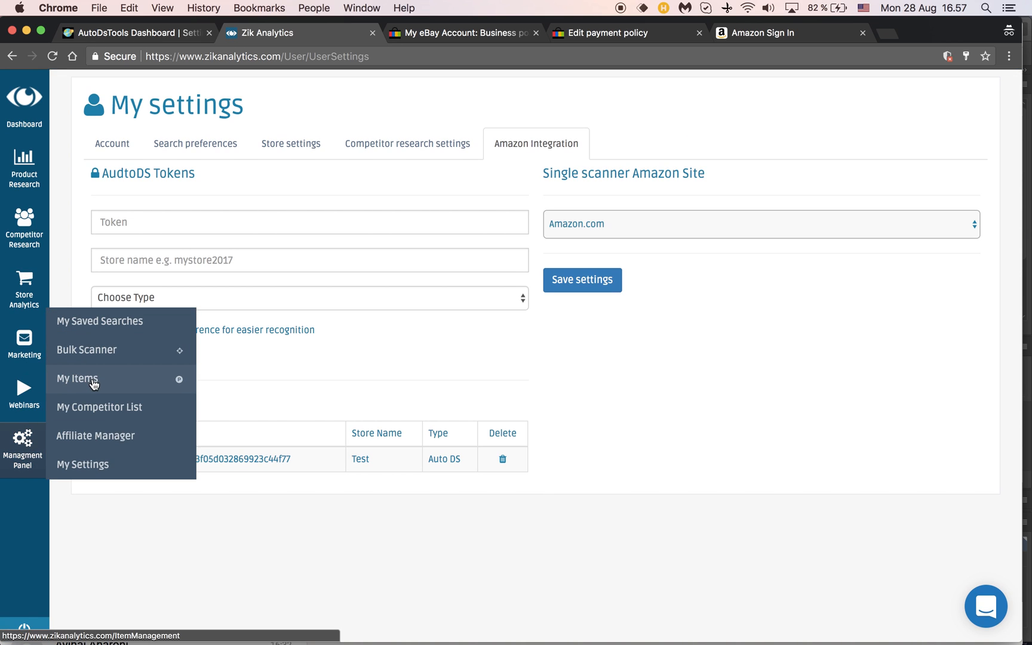
pyautogui.moveTo(92, 349)
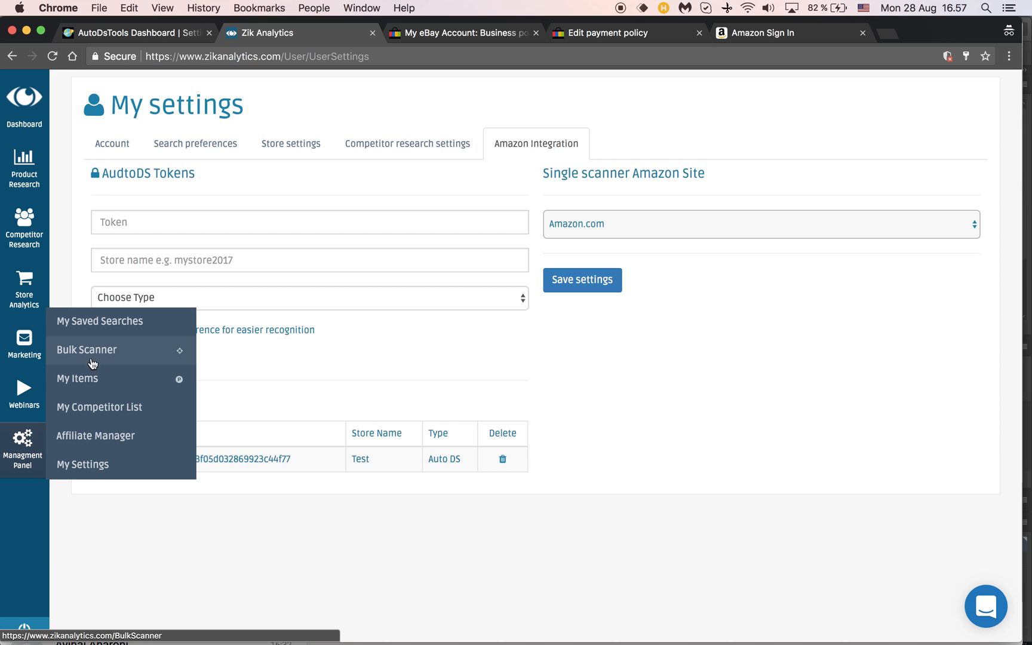
pyautogui.click(77, 378)
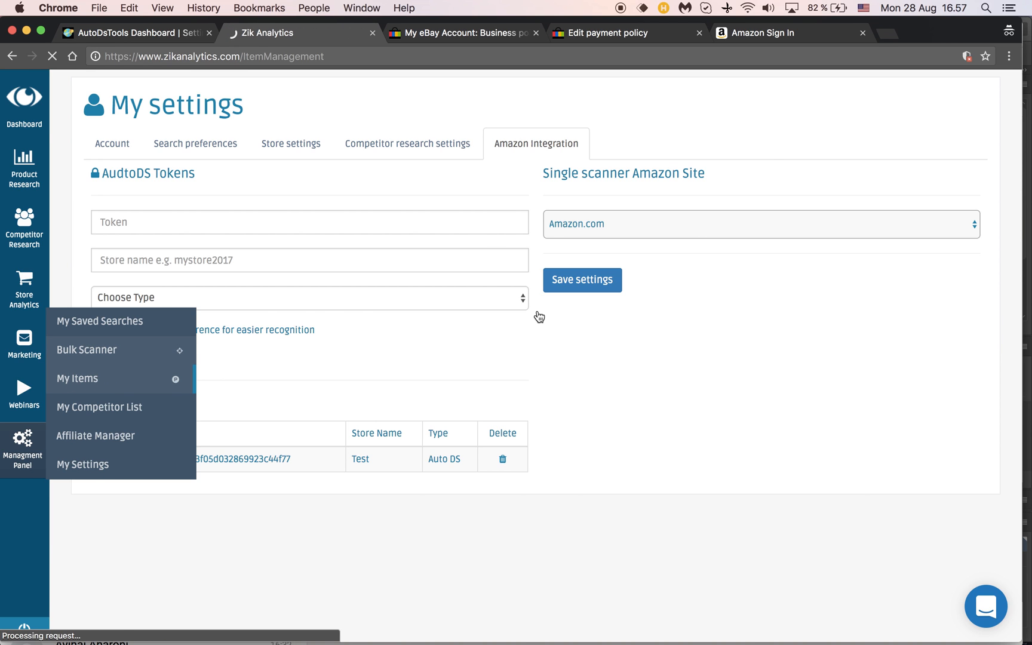
pyautogui.click(77, 378)
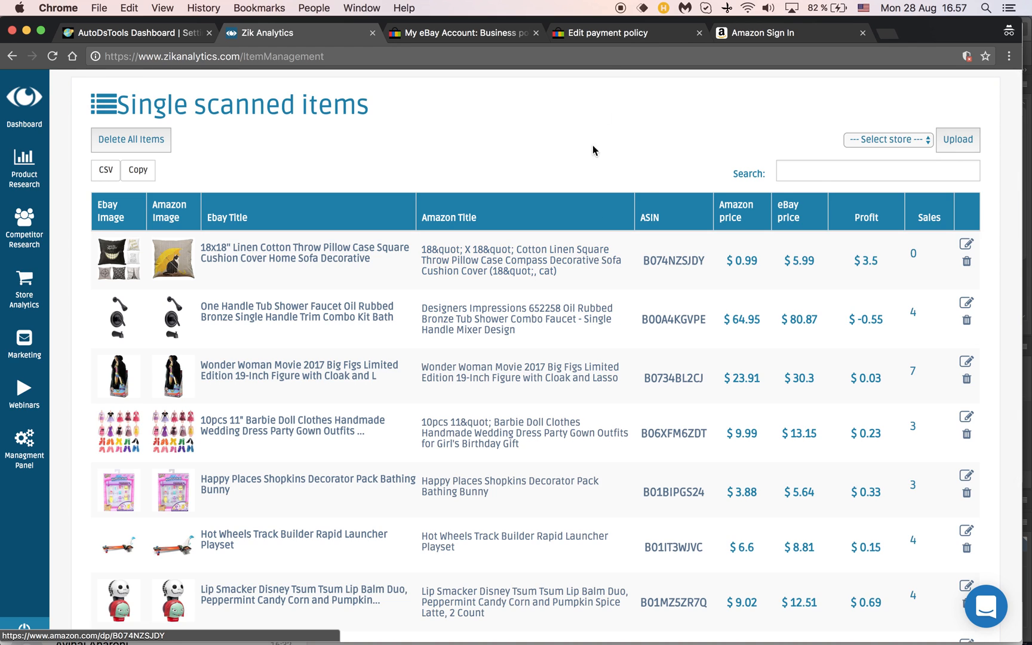
pyautogui.moveTo(631, 139)
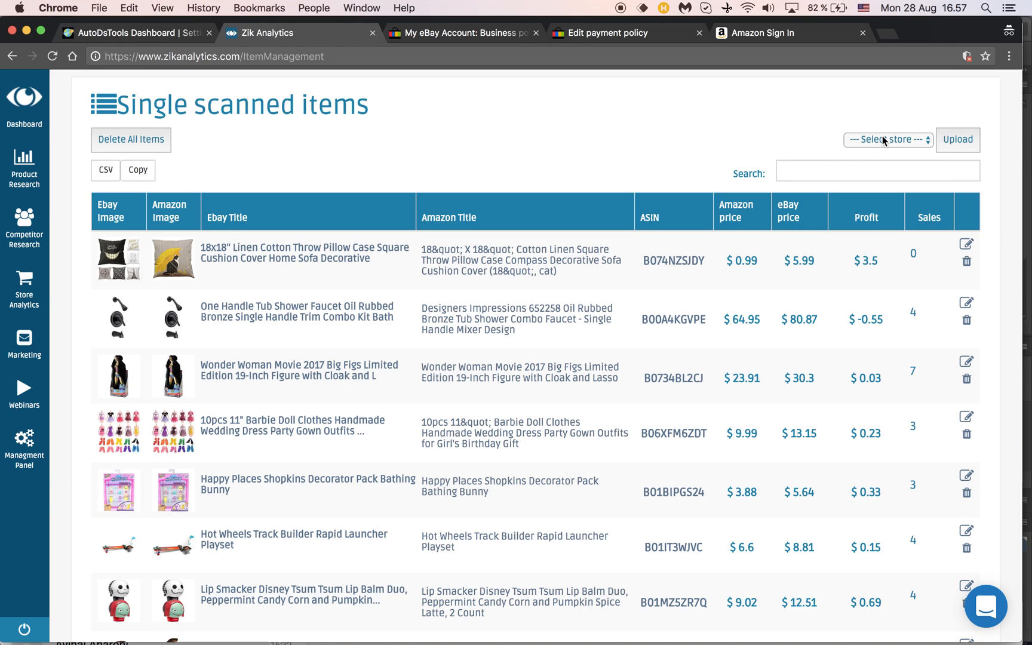
pyautogui.click(886, 139)
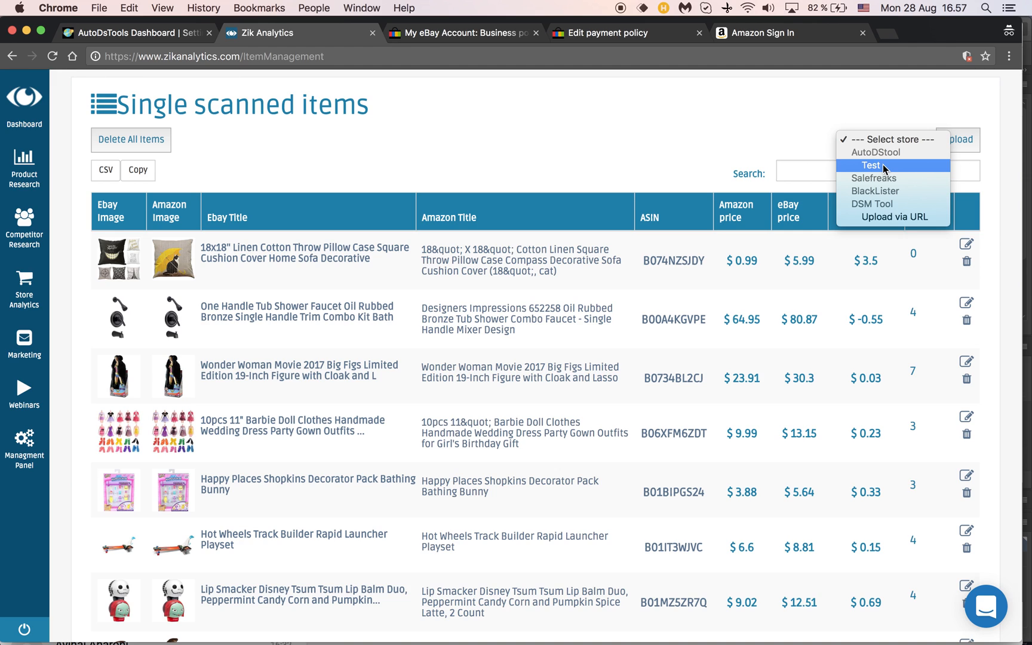
pyautogui.click(870, 165)
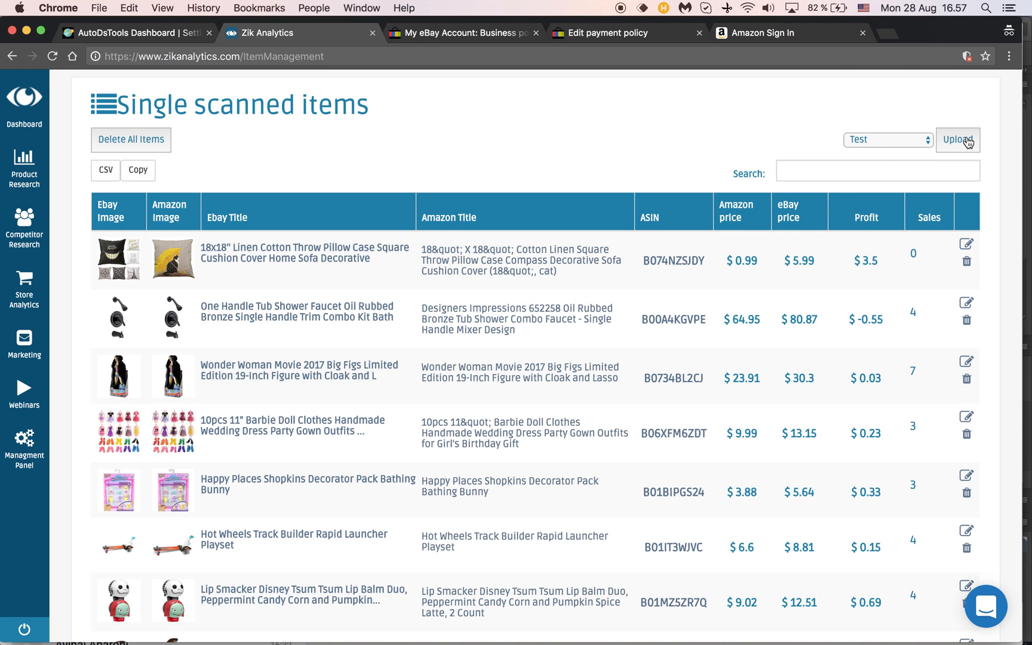
pyautogui.moveTo(853, 263)
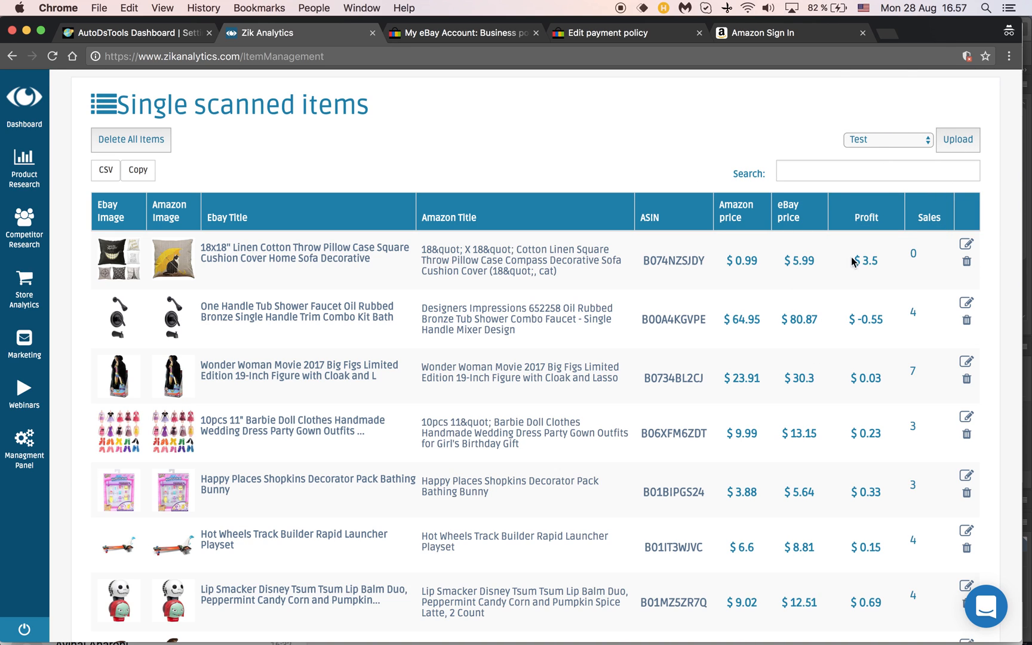
pyautogui.moveTo(581, 249)
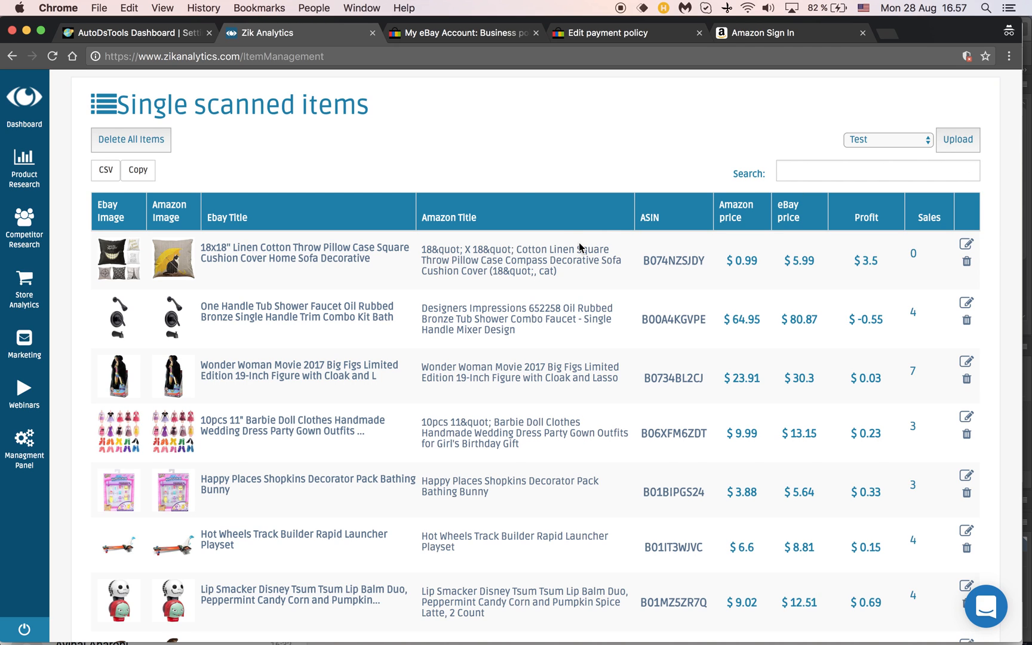
pyautogui.click(957, 139)
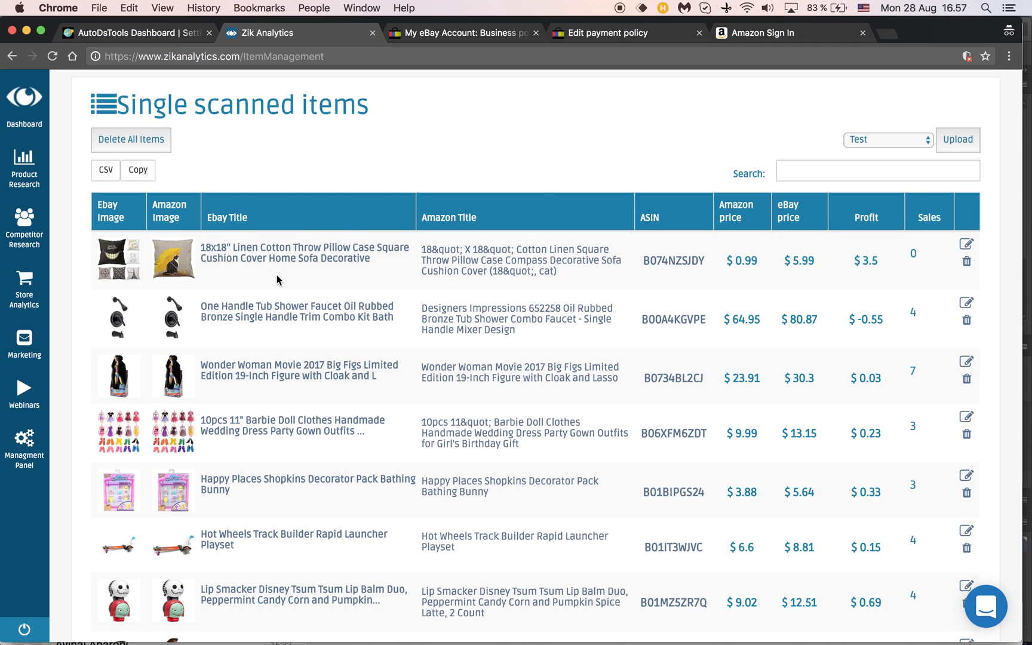
pyautogui.click(967, 243)
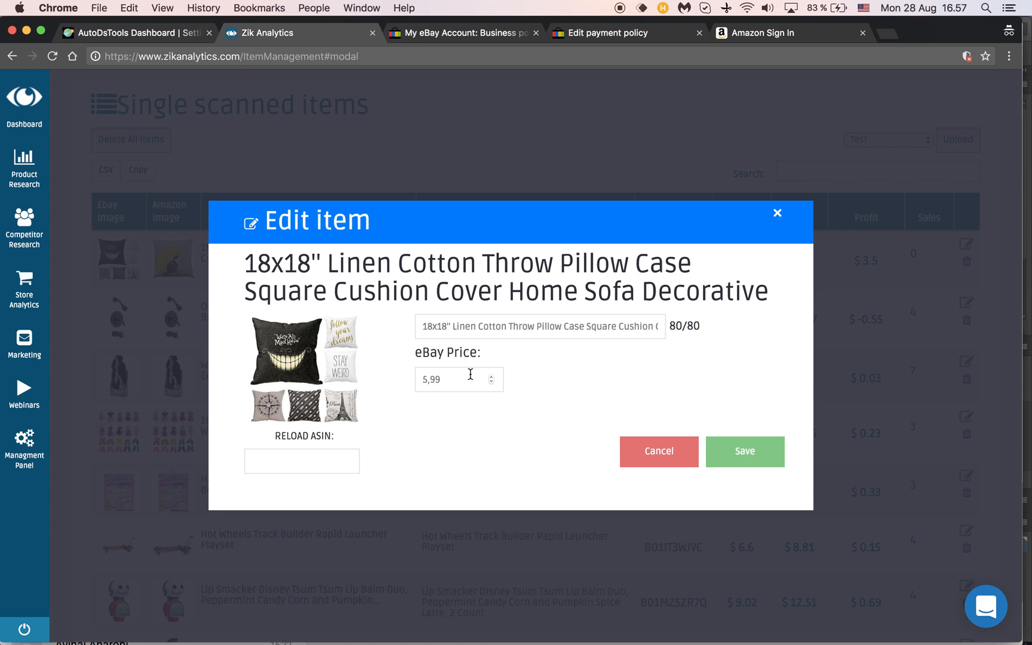
pyautogui.moveTo(780, 212)
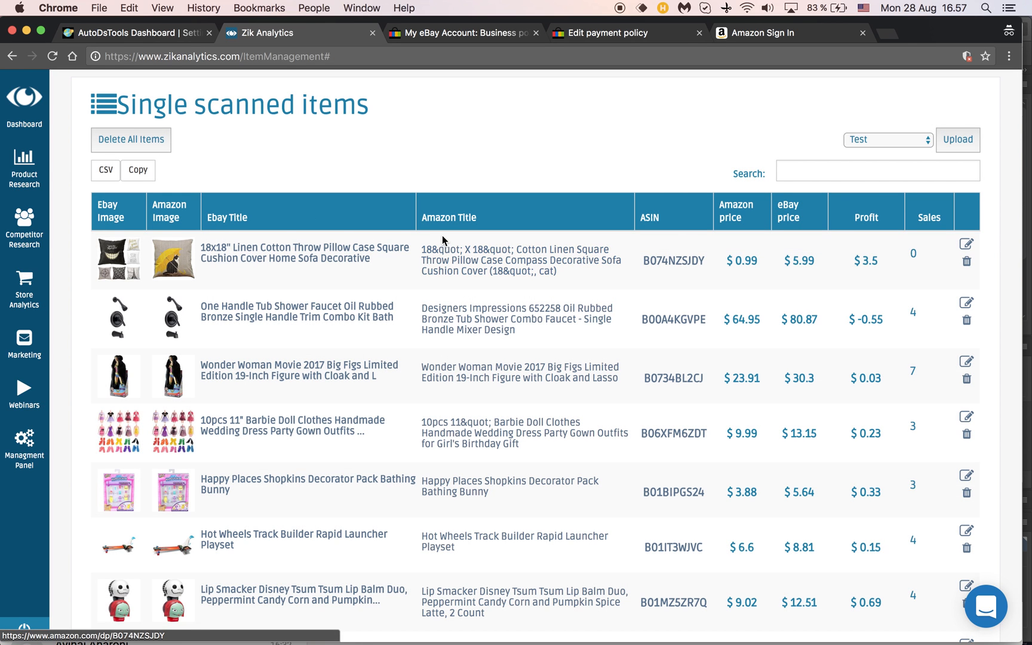
pyautogui.moveTo(348, 149)
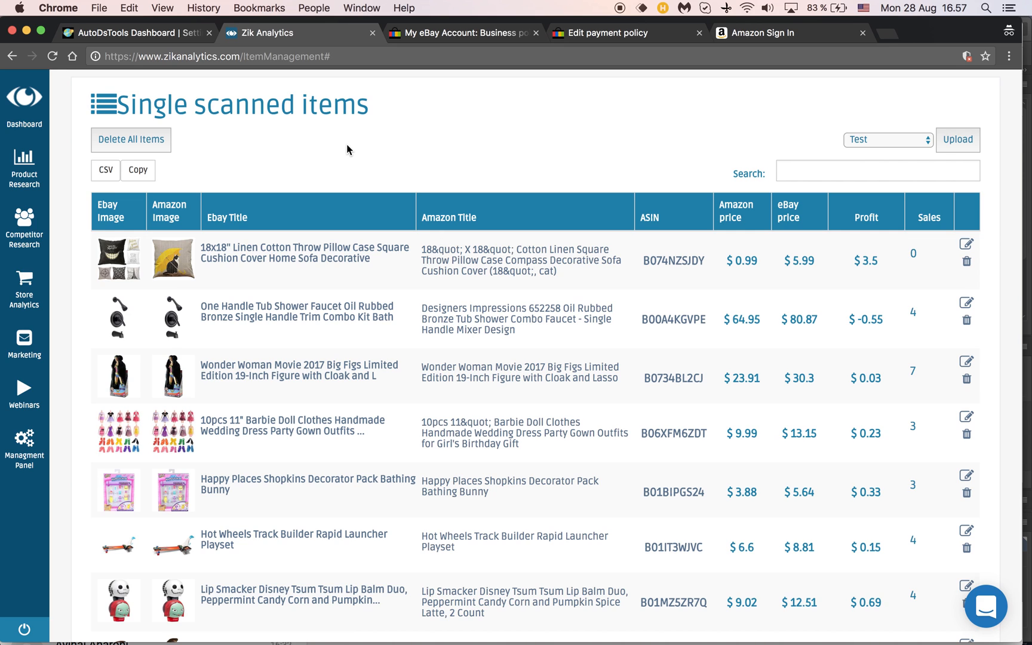
# Step: Switch to the AutoDS dashboard's Price Monitor page showing break-even settings of 19.0
pyautogui.click(131, 32)
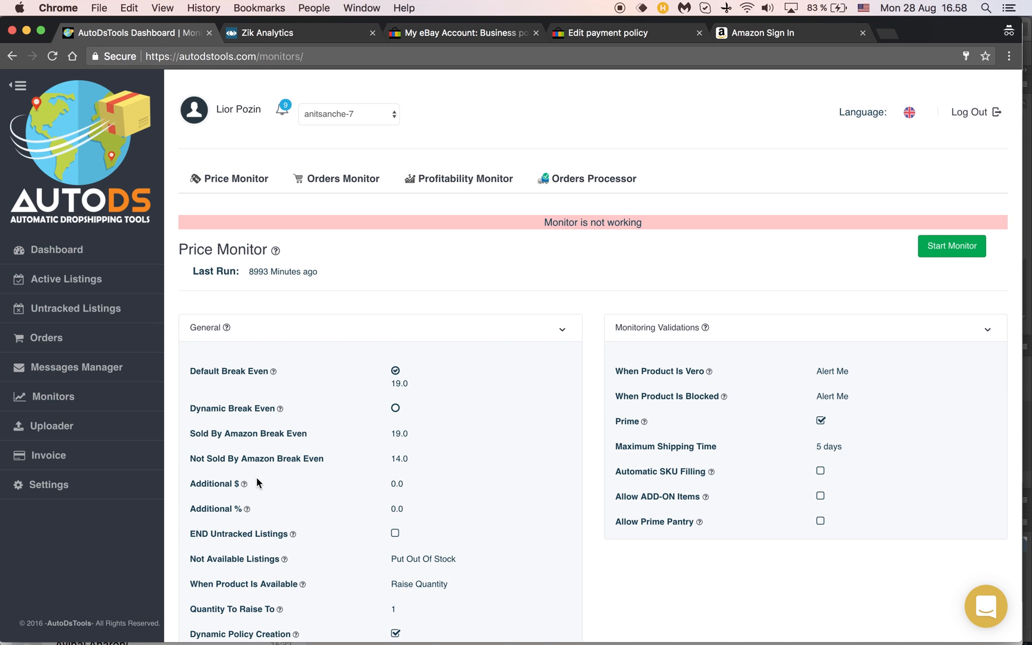
pyautogui.moveTo(259, 513)
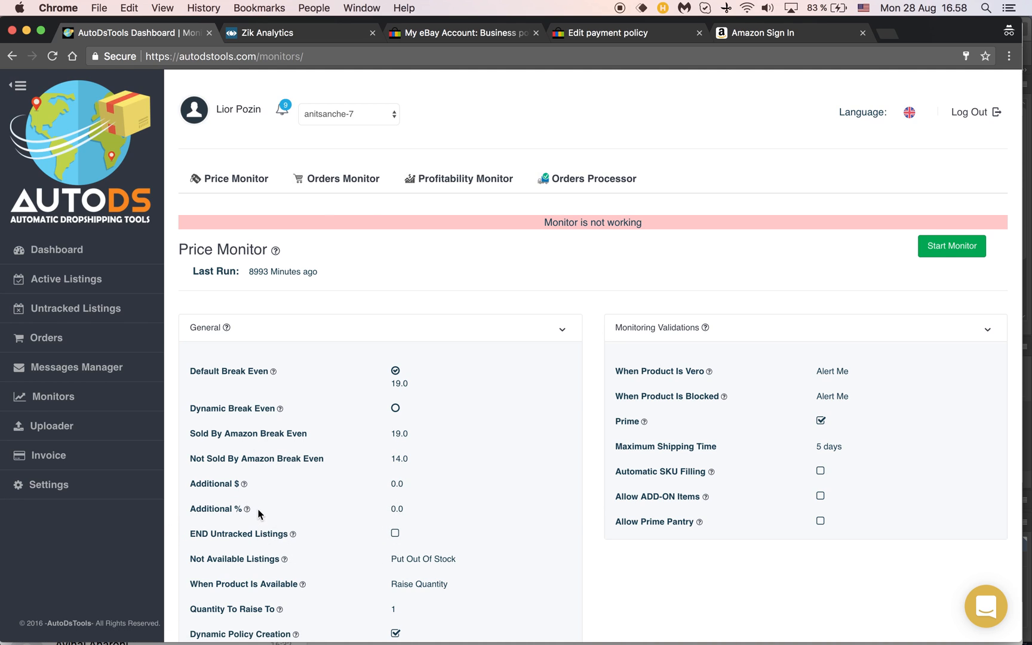
pyautogui.moveTo(368, 503)
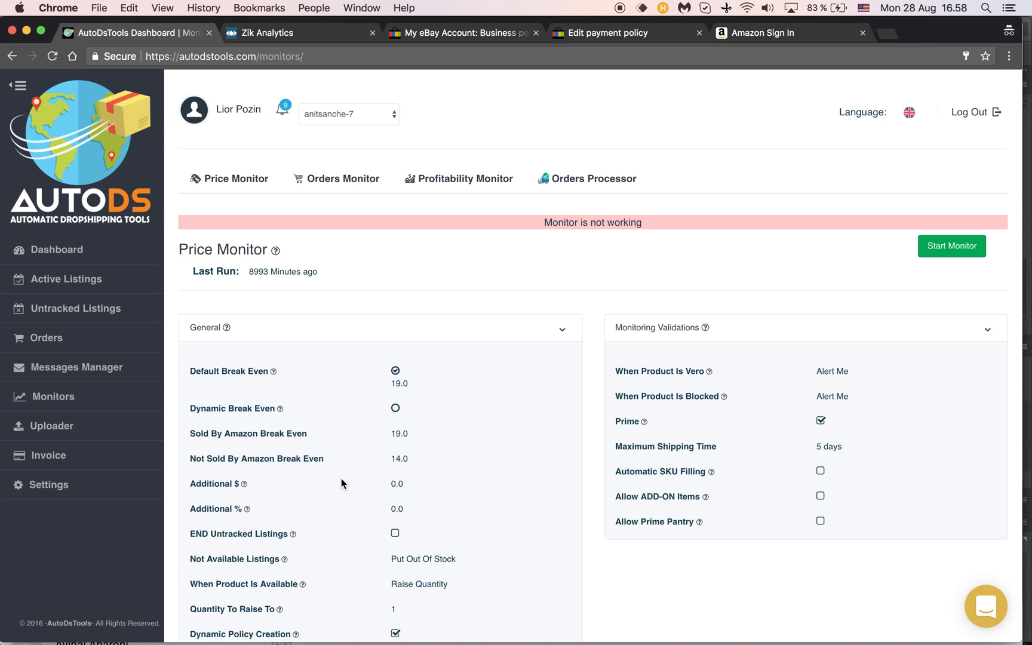
pyautogui.moveTo(52, 426)
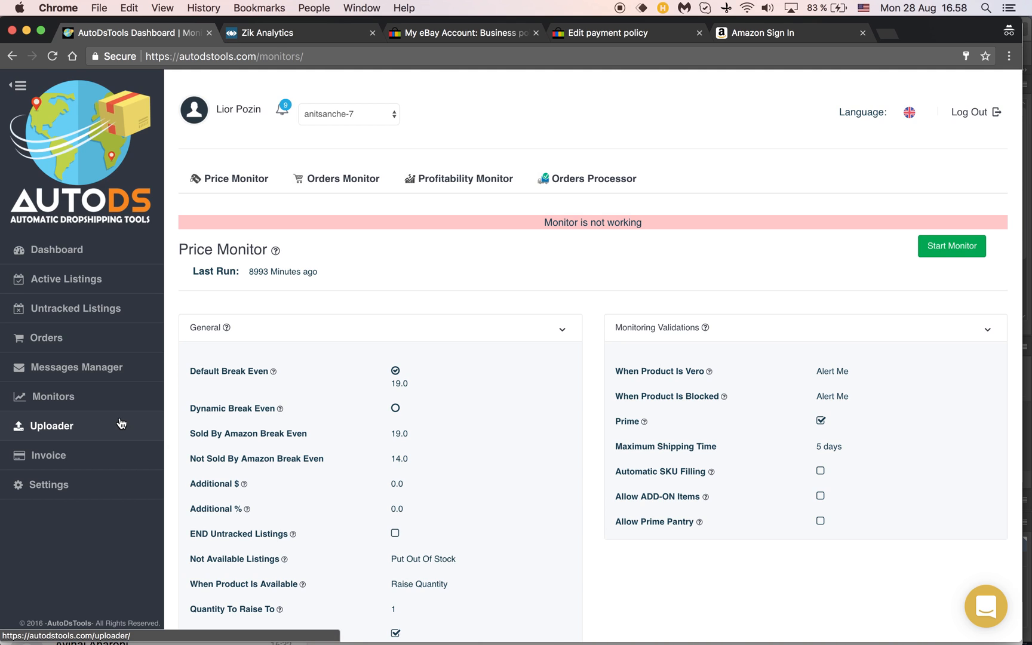
pyautogui.moveTo(77, 308)
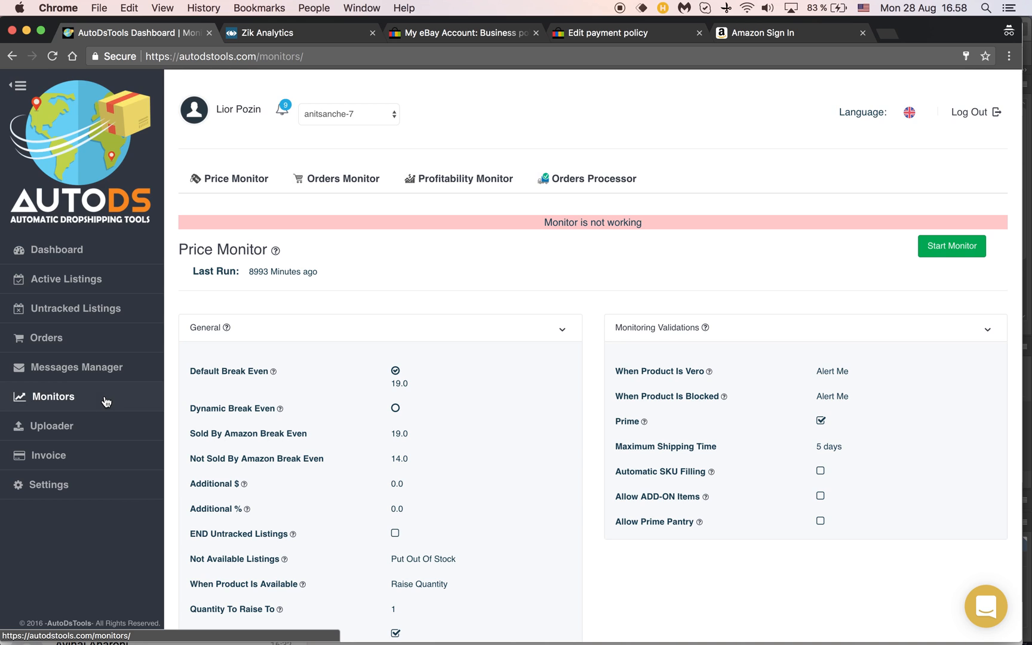
# Step: Open Uploader's All Uploads list showing the in-progress 8-item upload
pyautogui.click(52, 426)
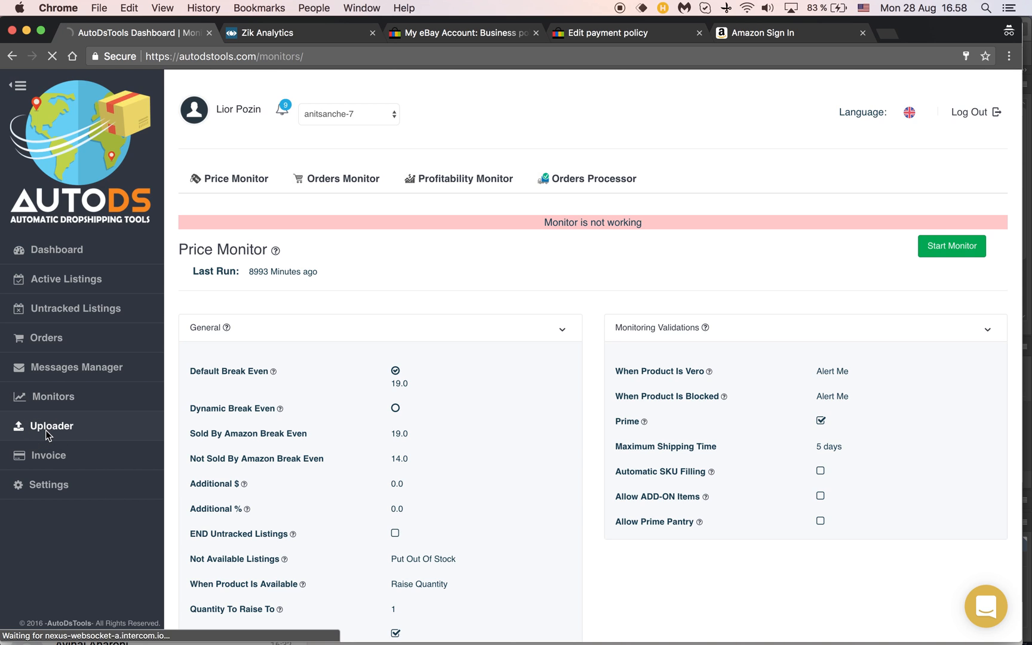
pyautogui.click(52, 426)
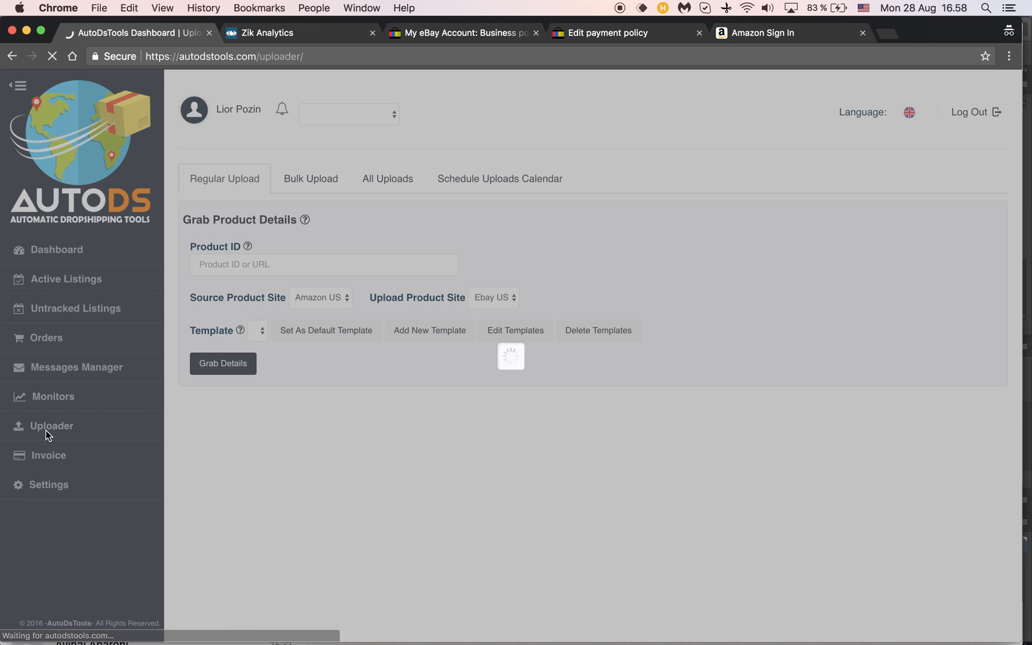
pyautogui.moveTo(369, 173)
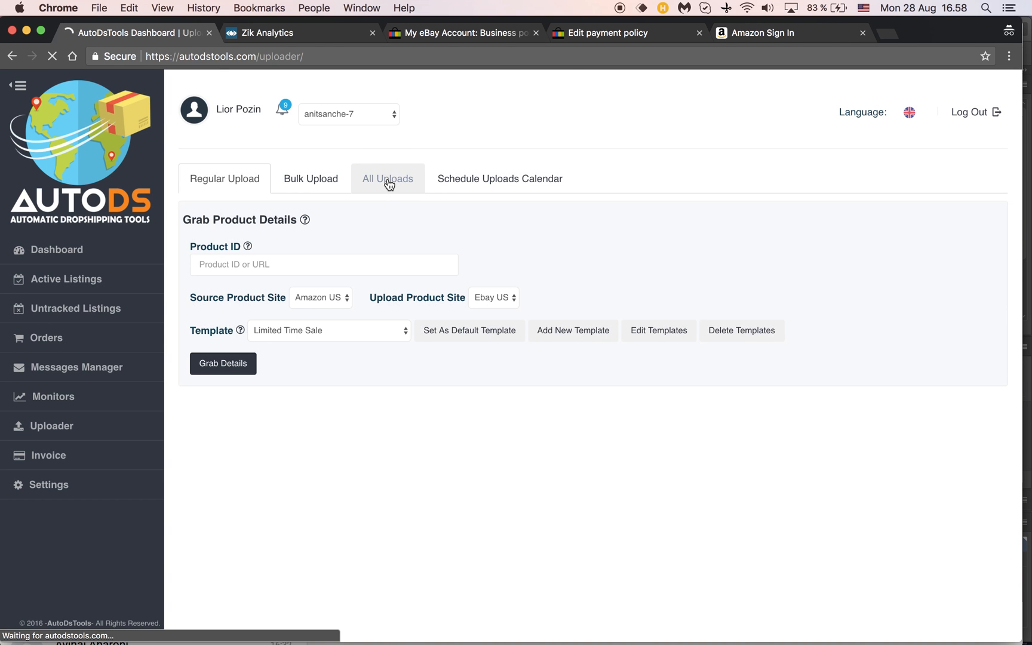
pyautogui.click(387, 179)
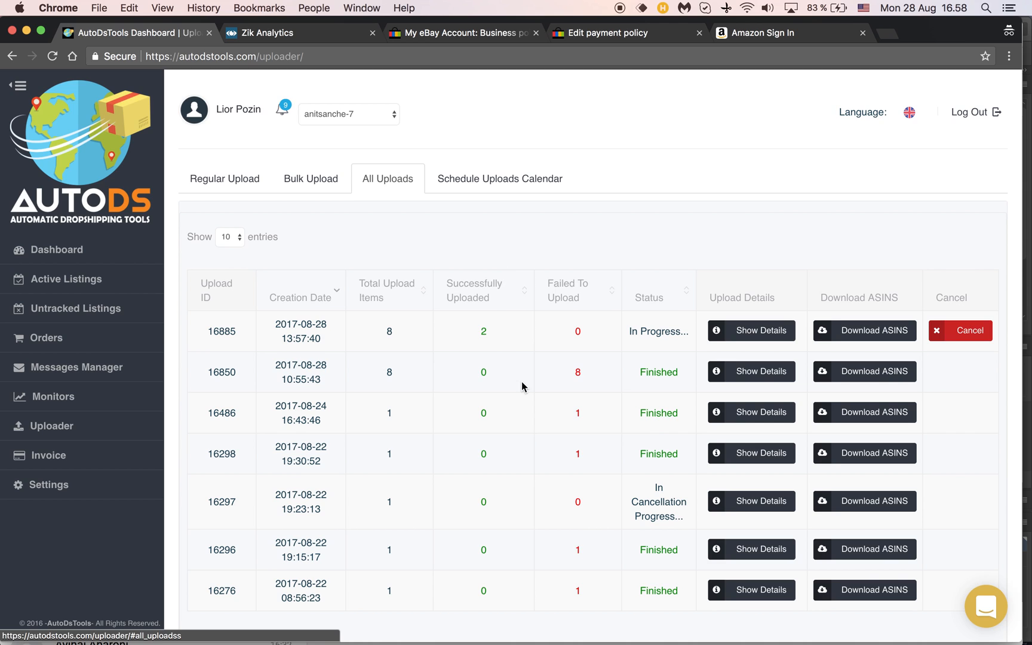
pyautogui.scroll(-3)
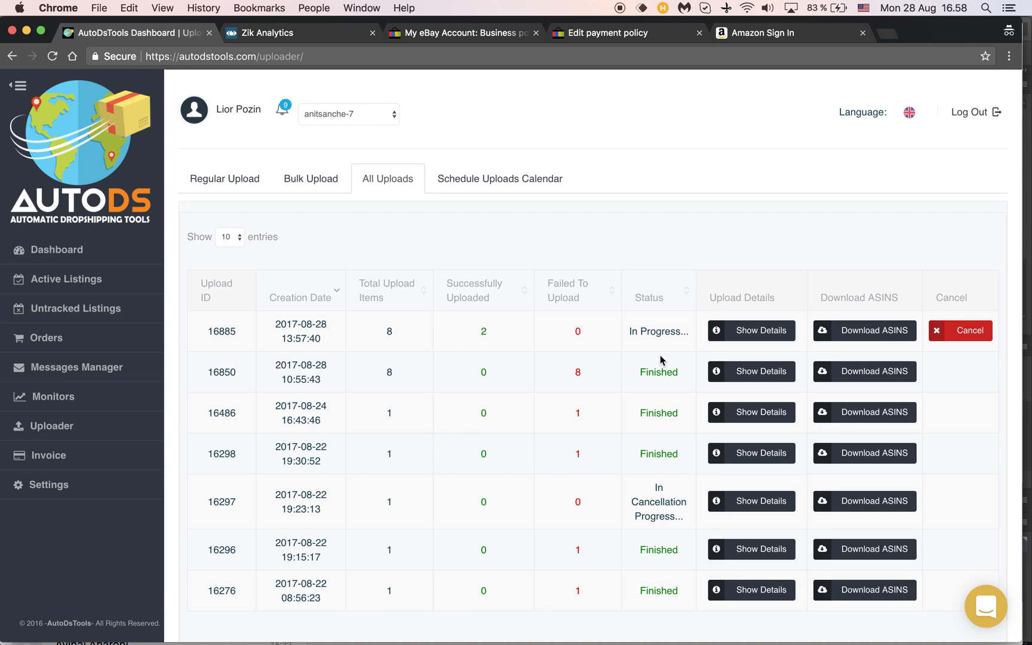
pyautogui.moveTo(534, 334)
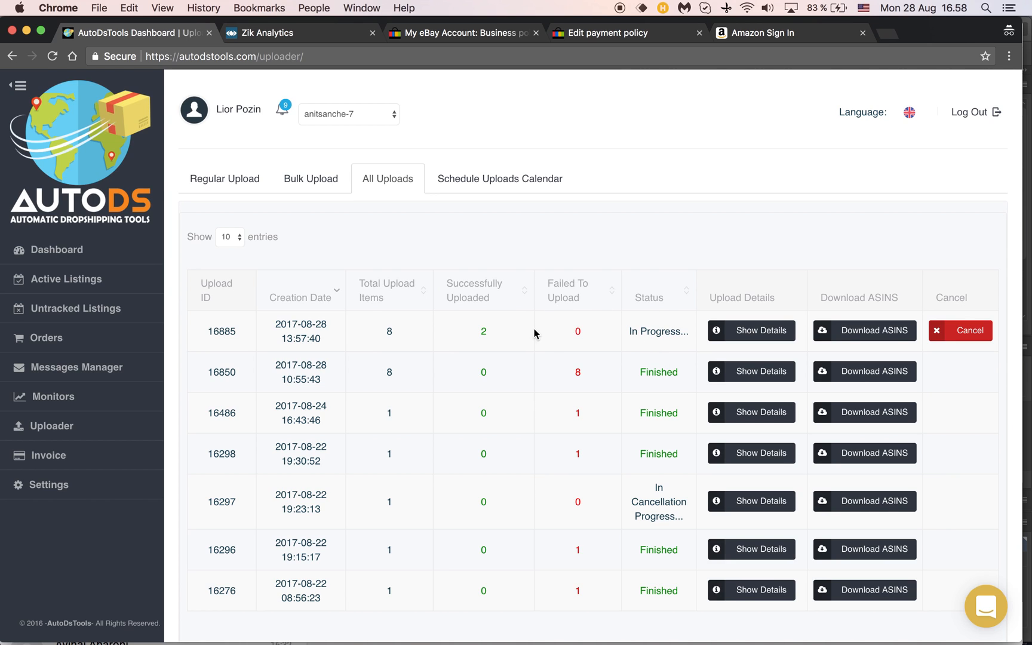
pyautogui.moveTo(65, 278)
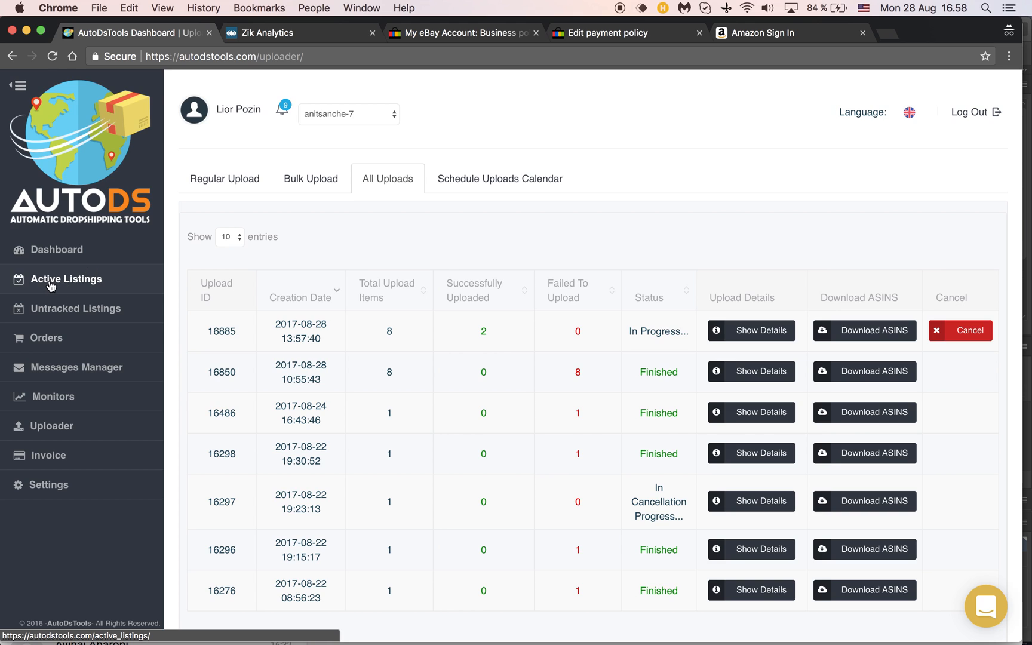
# Step: Open Active Listings, showing 9 entries including the Hot Wheels playset
pyautogui.click(65, 278)
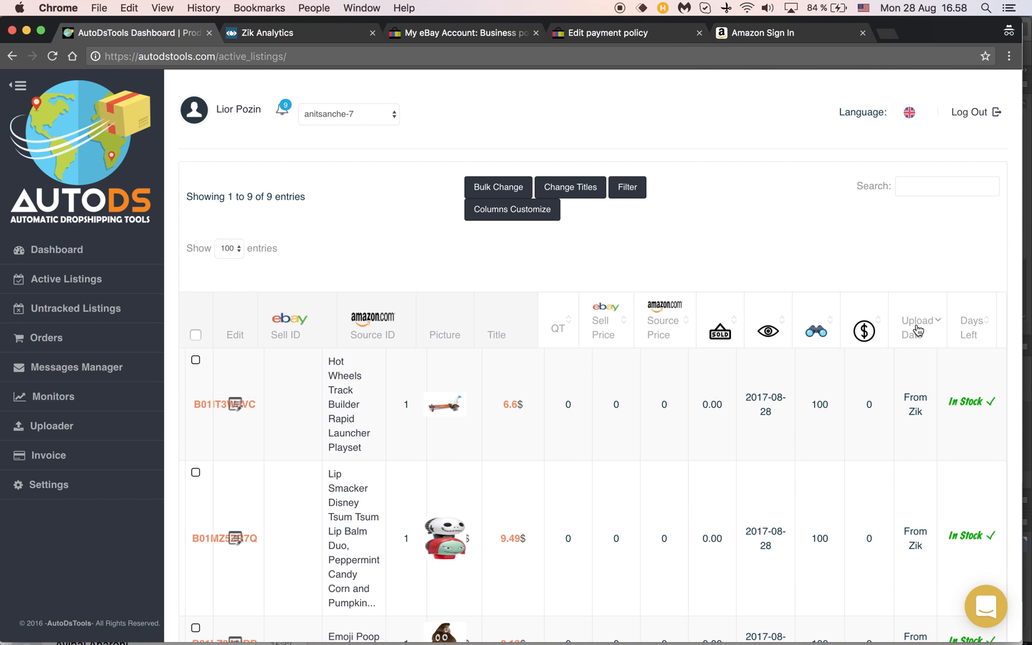
pyautogui.moveTo(917, 430)
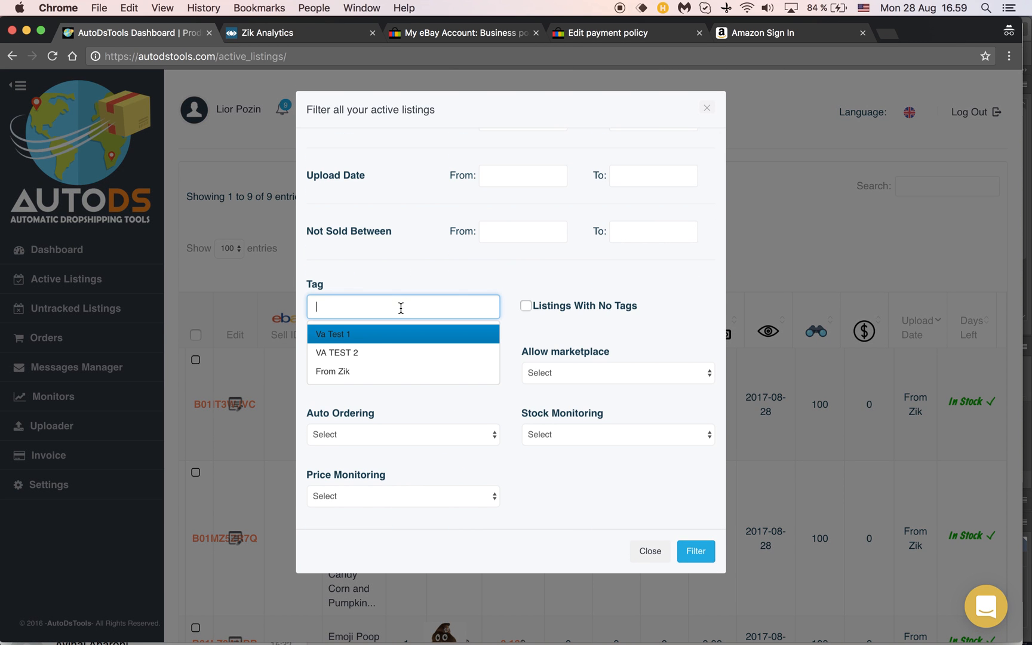
# Step: Filter the active listings by the 'From Zik' tag
pyautogui.click(334, 371)
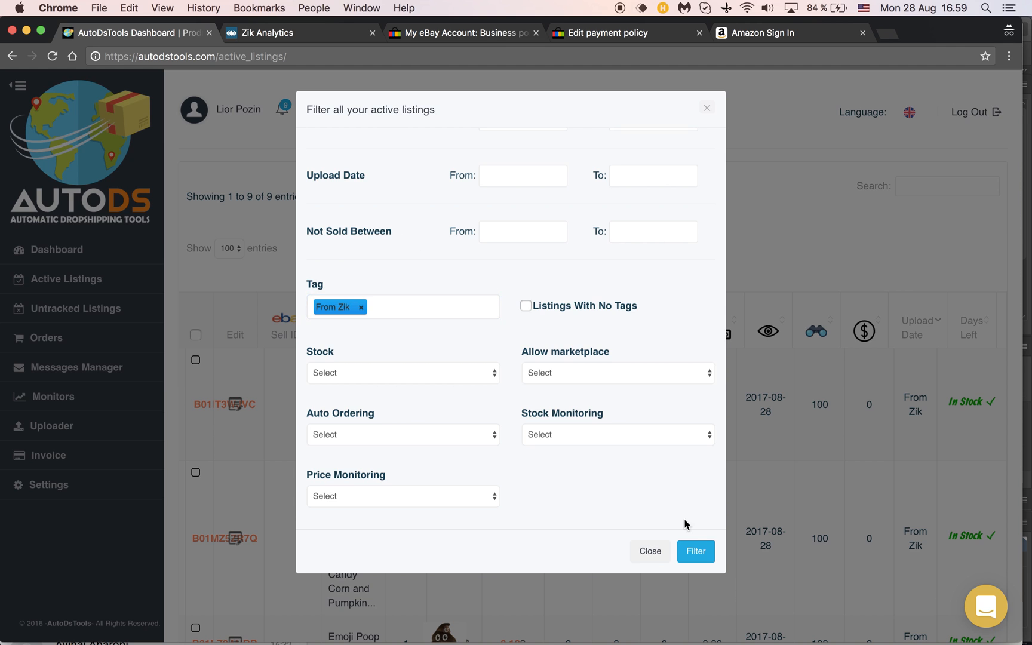
pyautogui.click(695, 551)
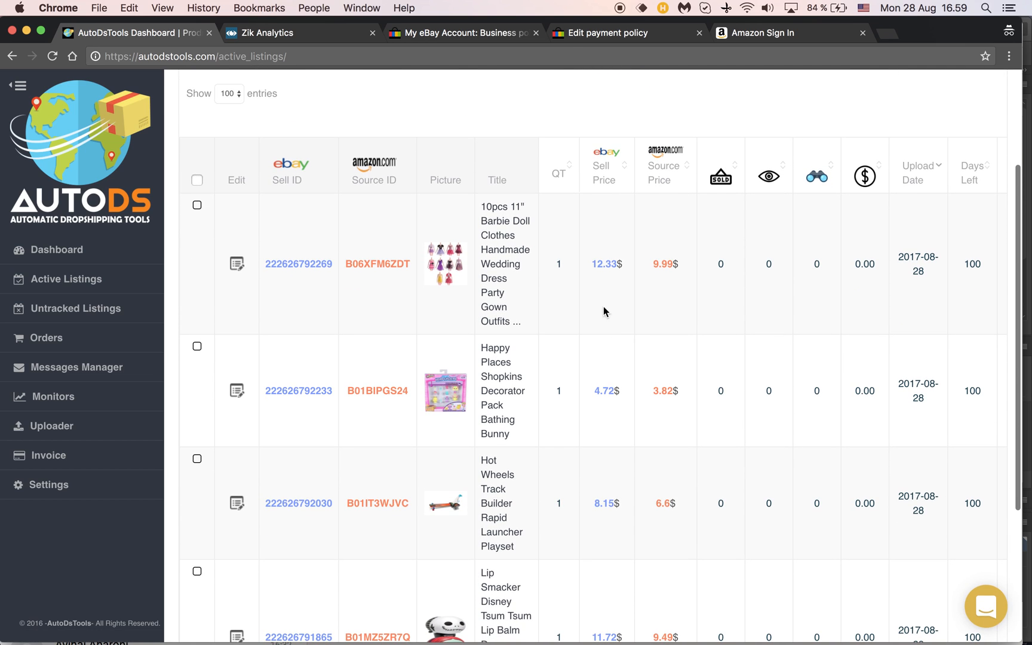
pyautogui.moveTo(583, 364)
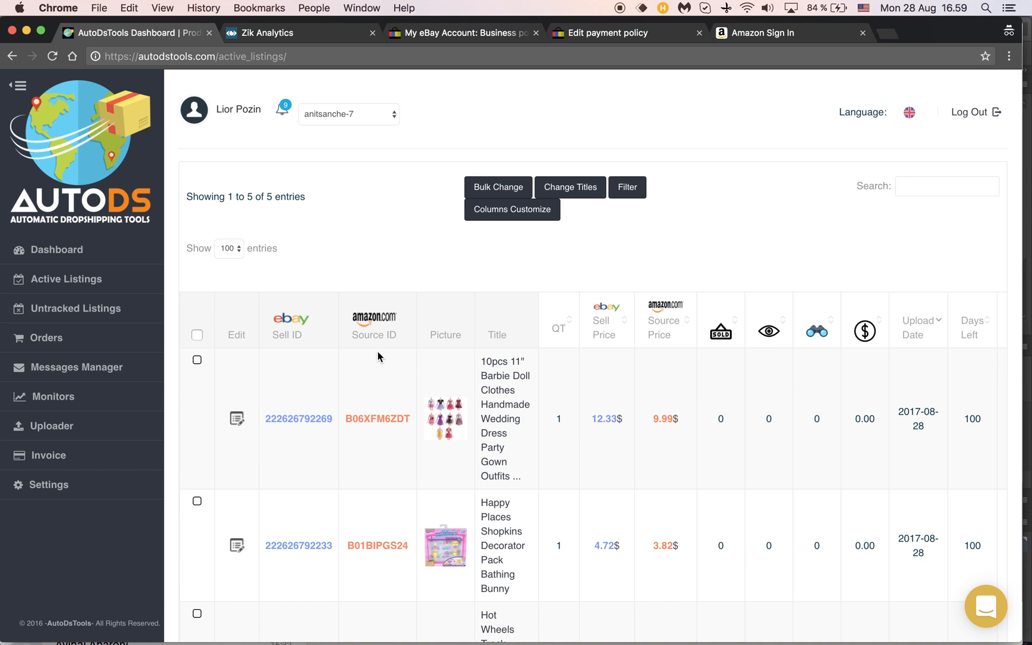
pyautogui.moveTo(388, 380)
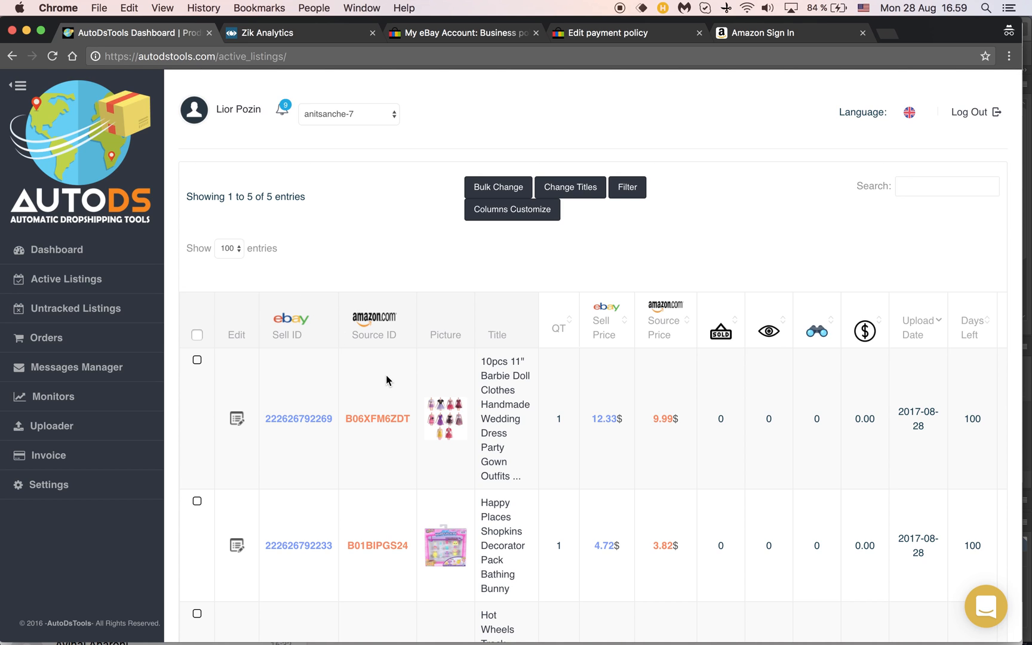